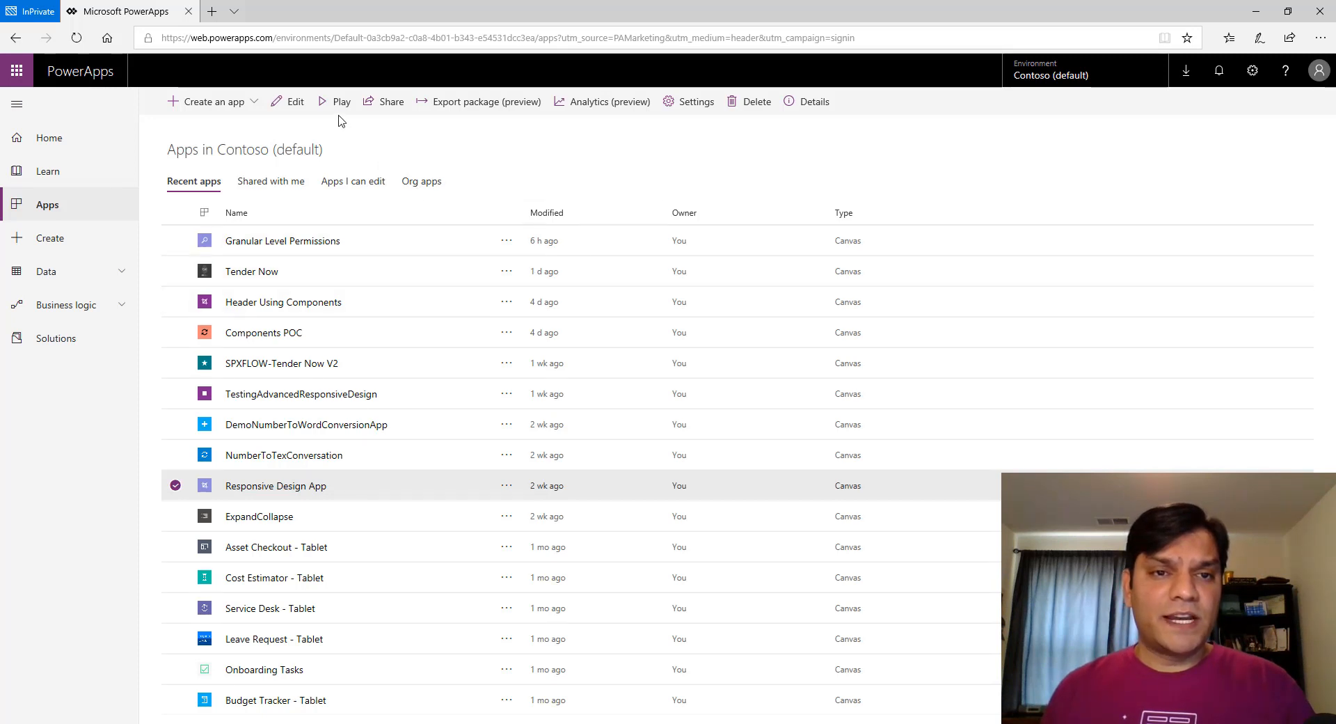
# Step: Play the selected Responsive Design App in a new browser tab
pyautogui.click(333, 101)
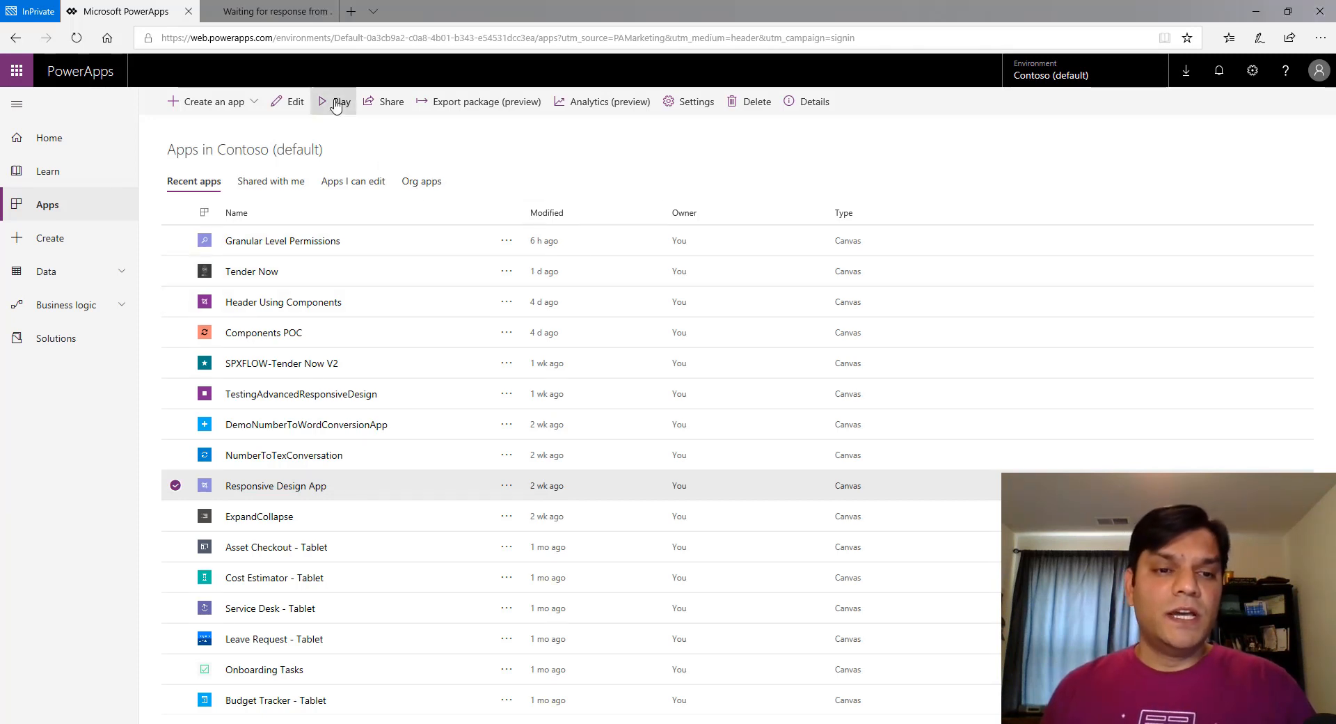
pyautogui.click(332, 102)
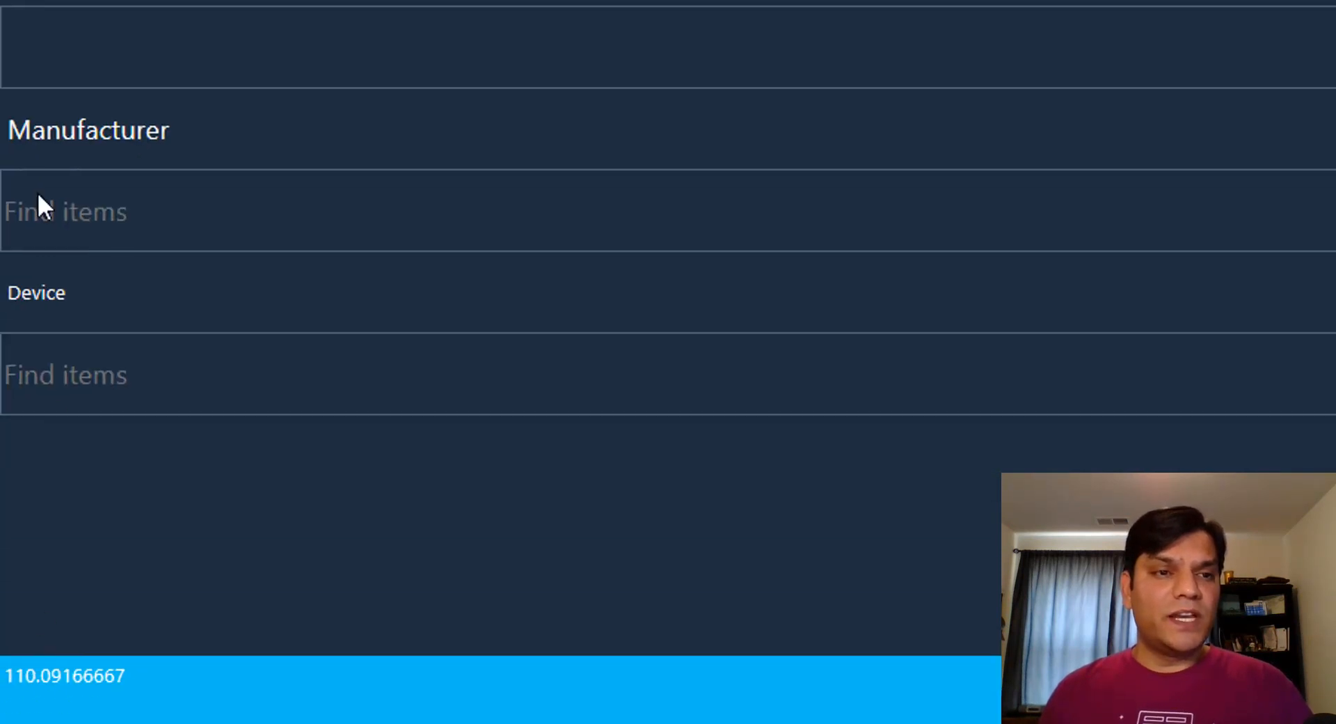
pyautogui.moveTo(41, 208)
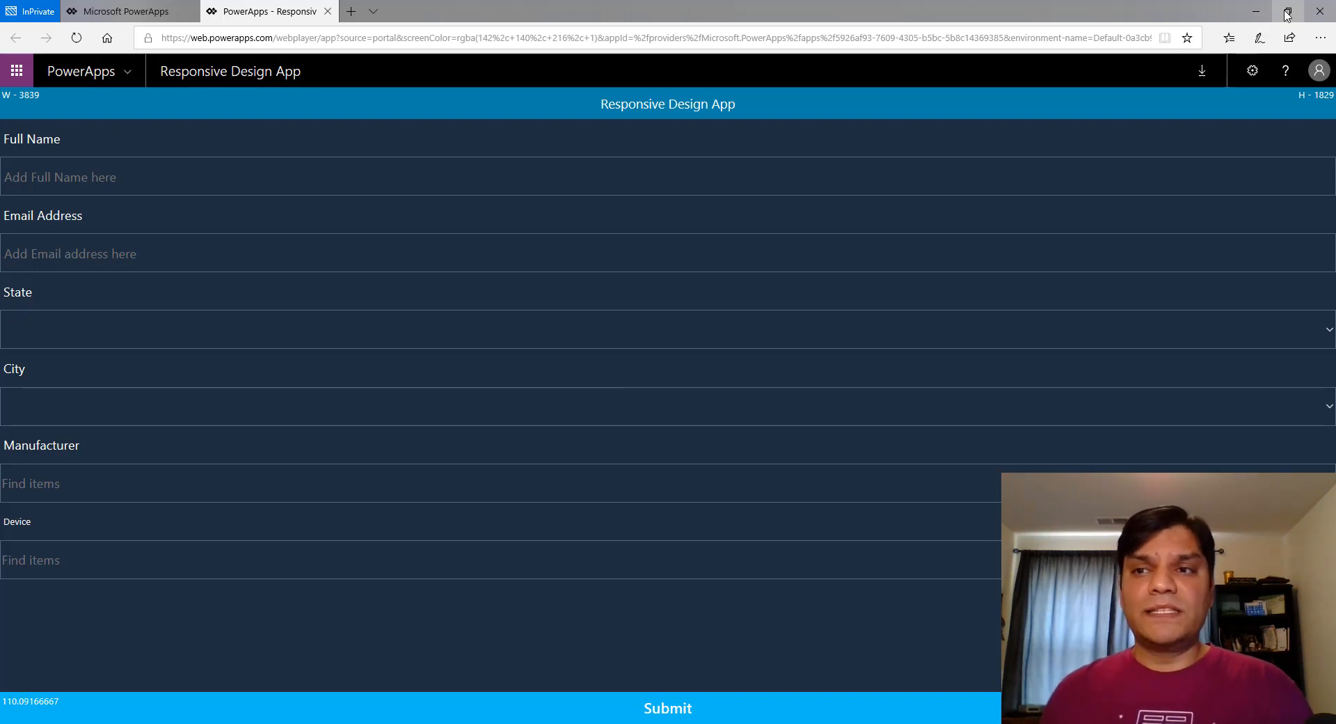
# Step: Restore down the browser to a narrow window and focus the Full Name box
pyautogui.click(1287, 11)
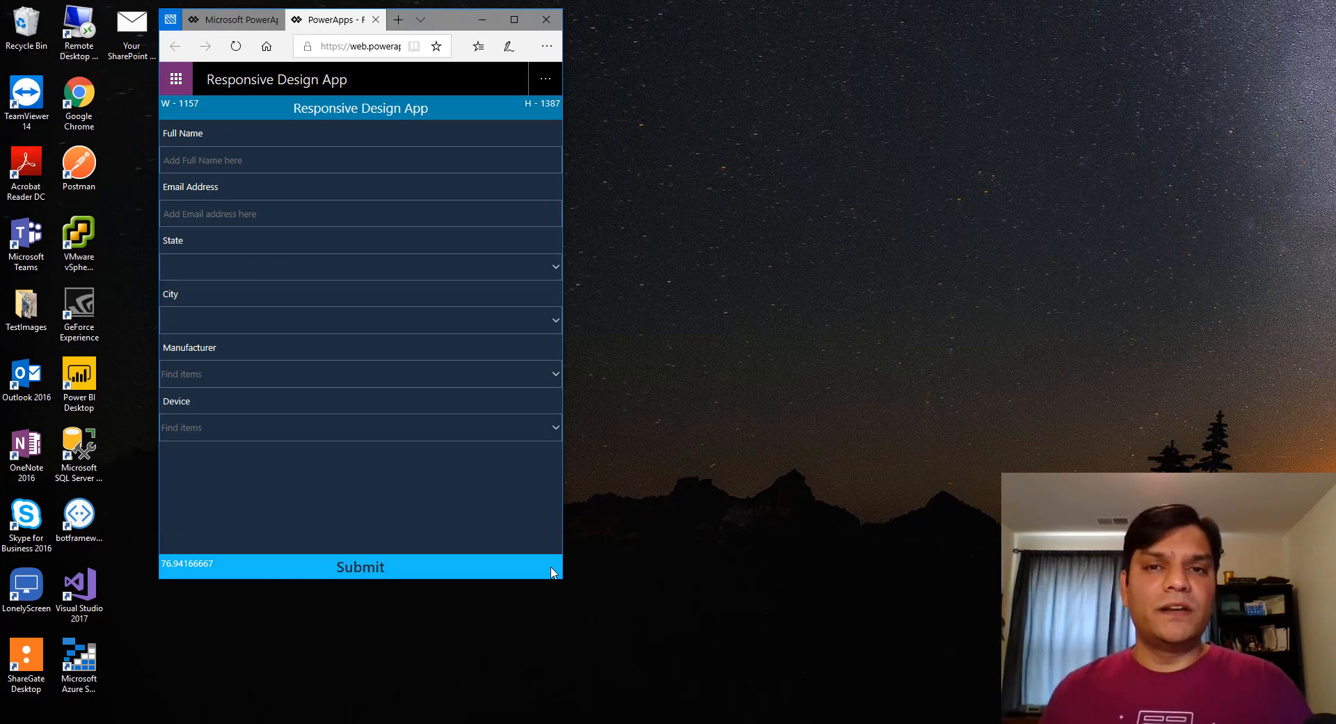
pyautogui.moveTo(193, 118)
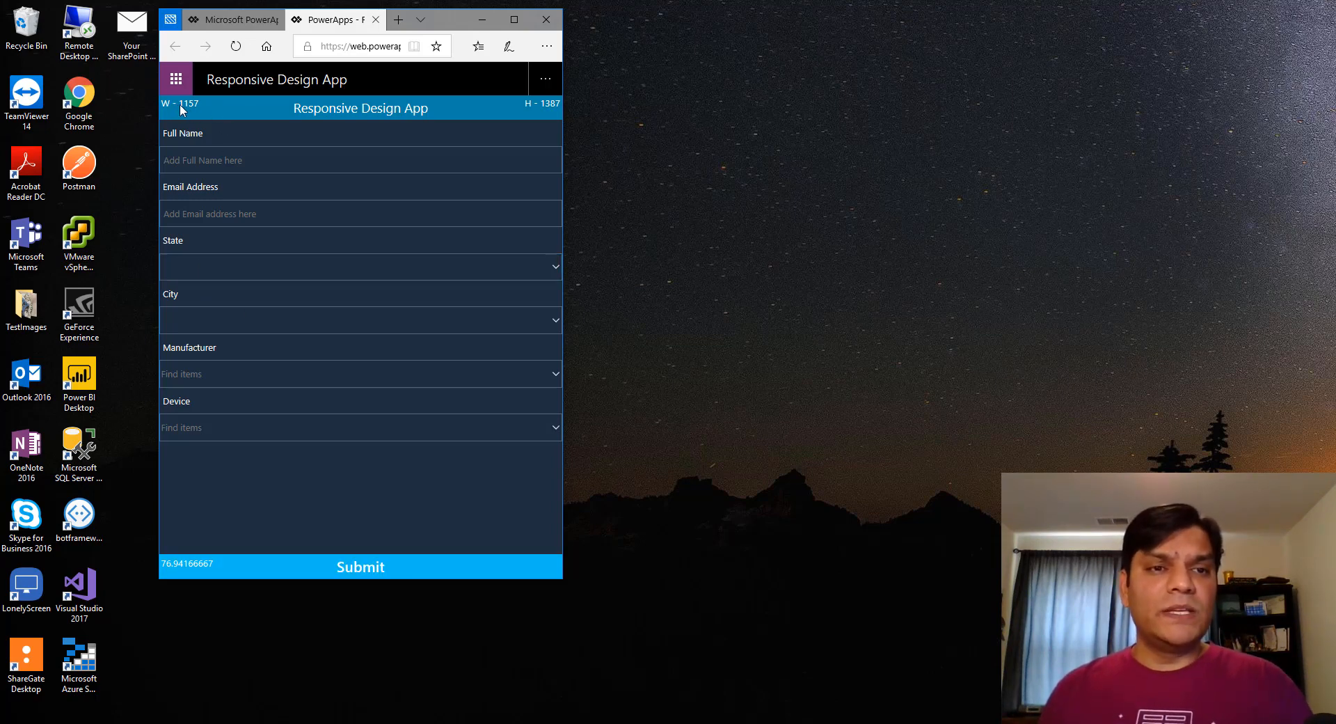
pyautogui.moveTo(542, 116)
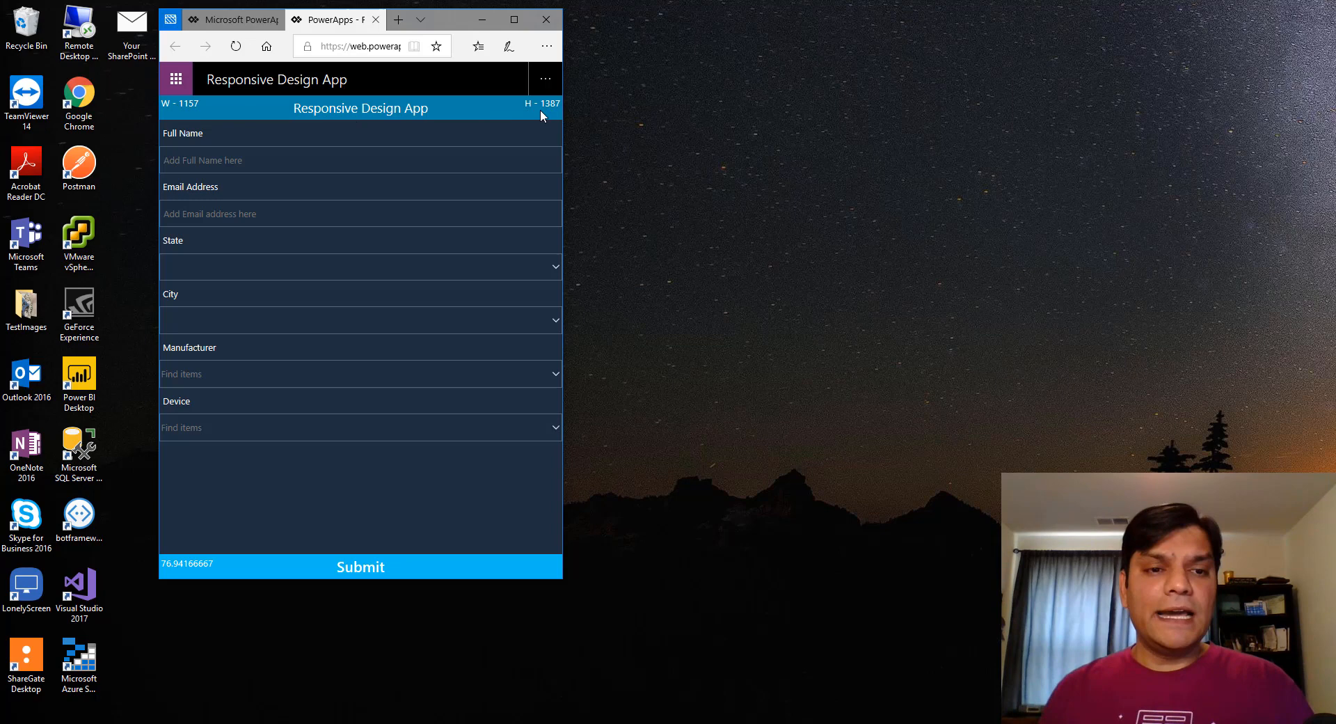
pyautogui.moveTo(175, 528)
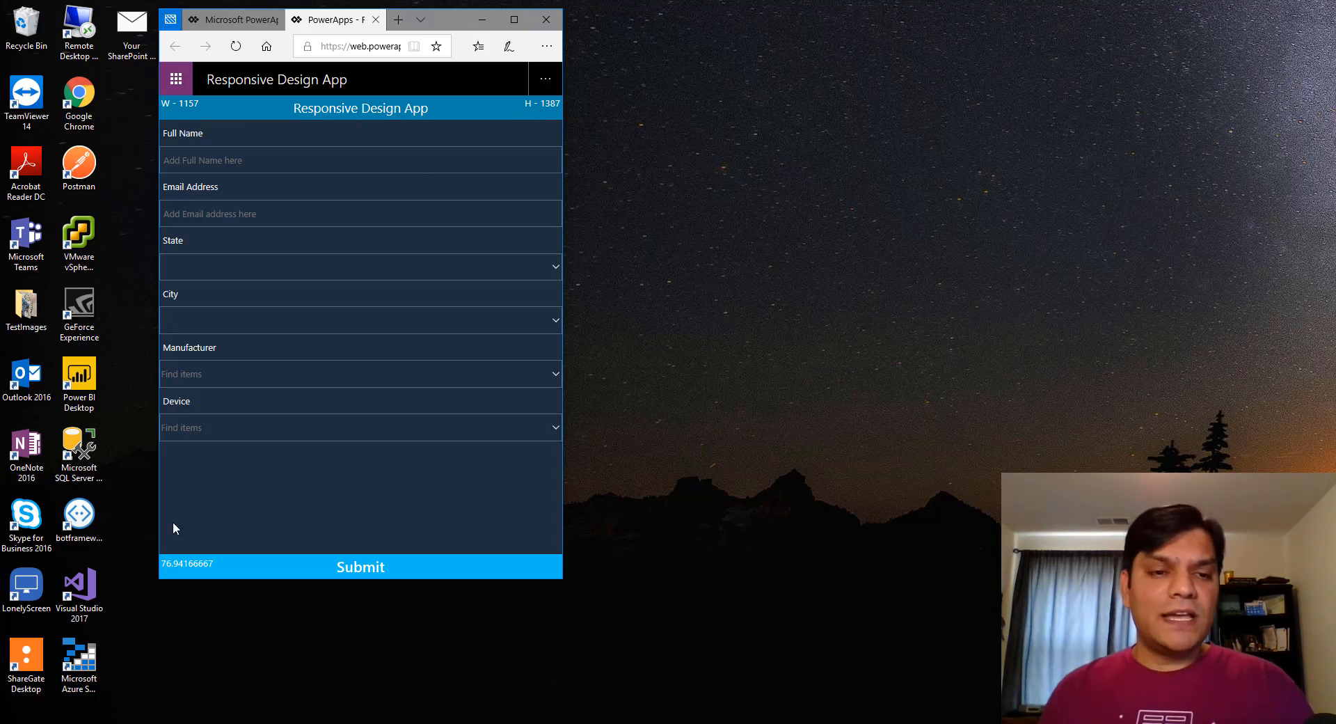
pyautogui.moveTo(541, 449)
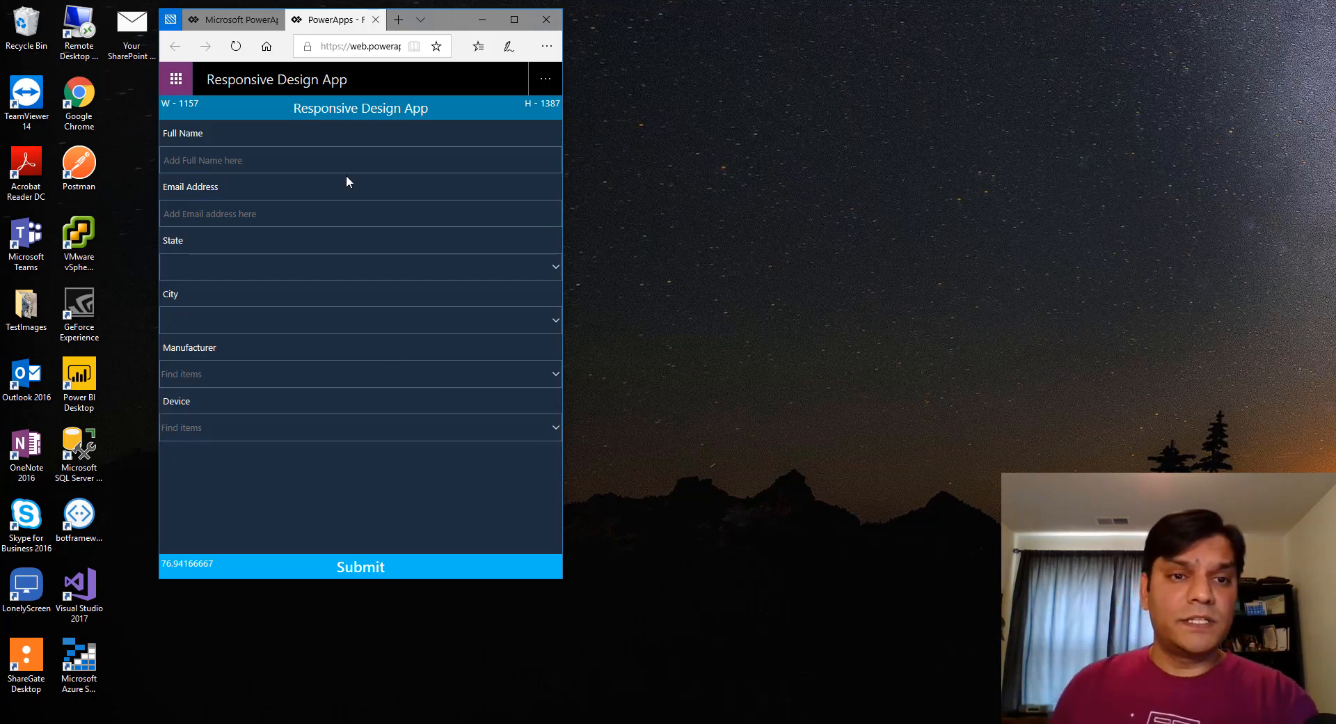
pyautogui.click(347, 160)
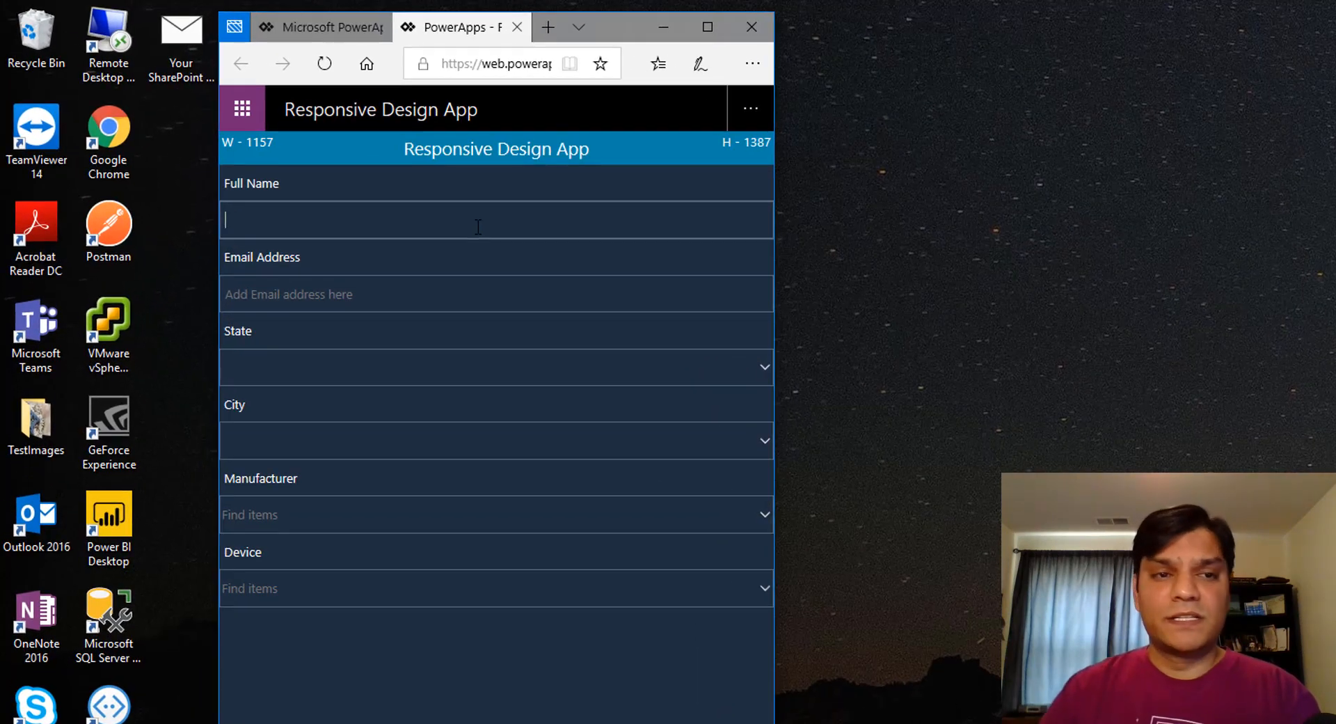
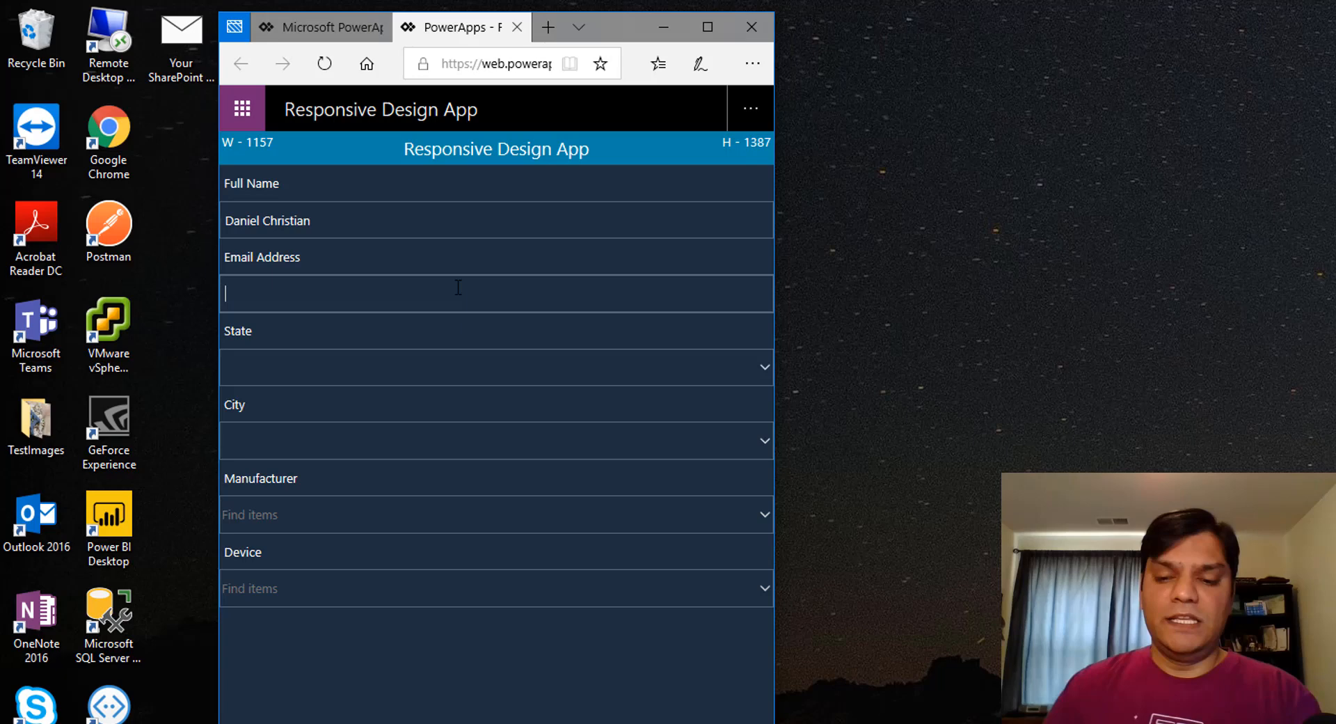
pyautogui.write('Daniel.christ')
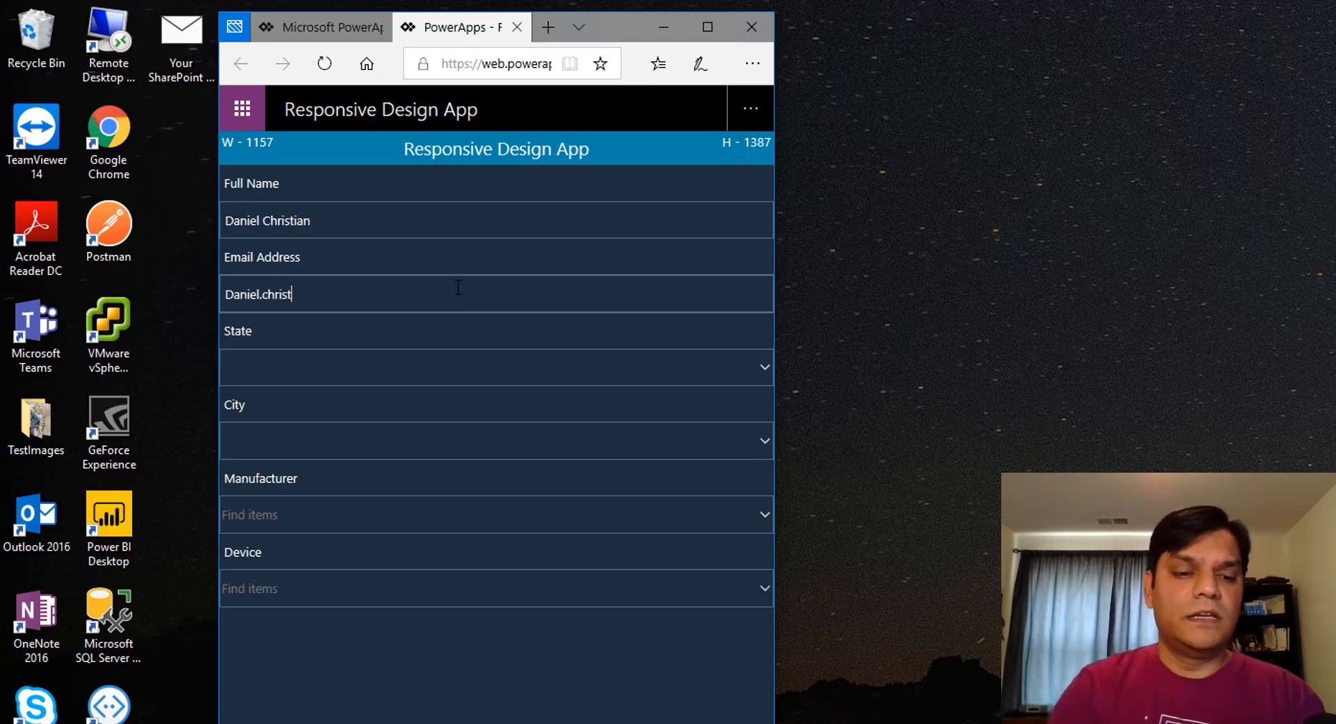
pyautogui.write('ian@contoso')
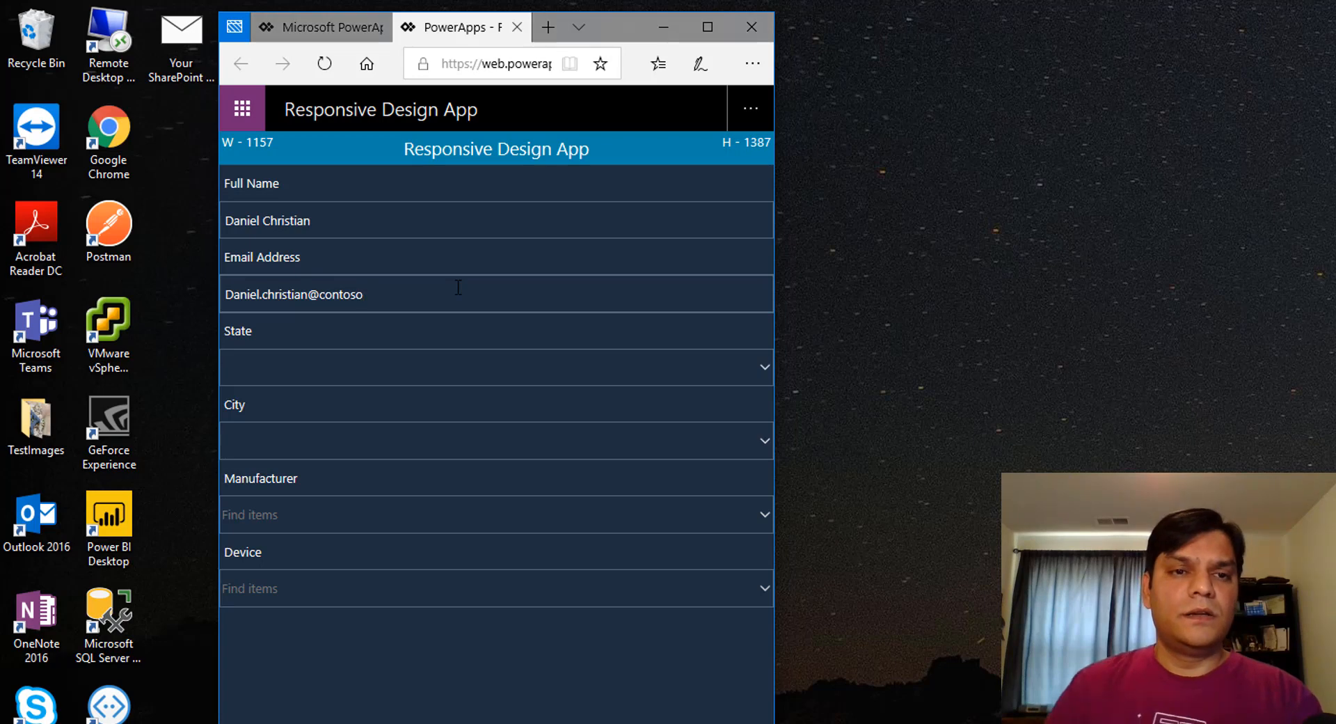
pyautogui.write('m')
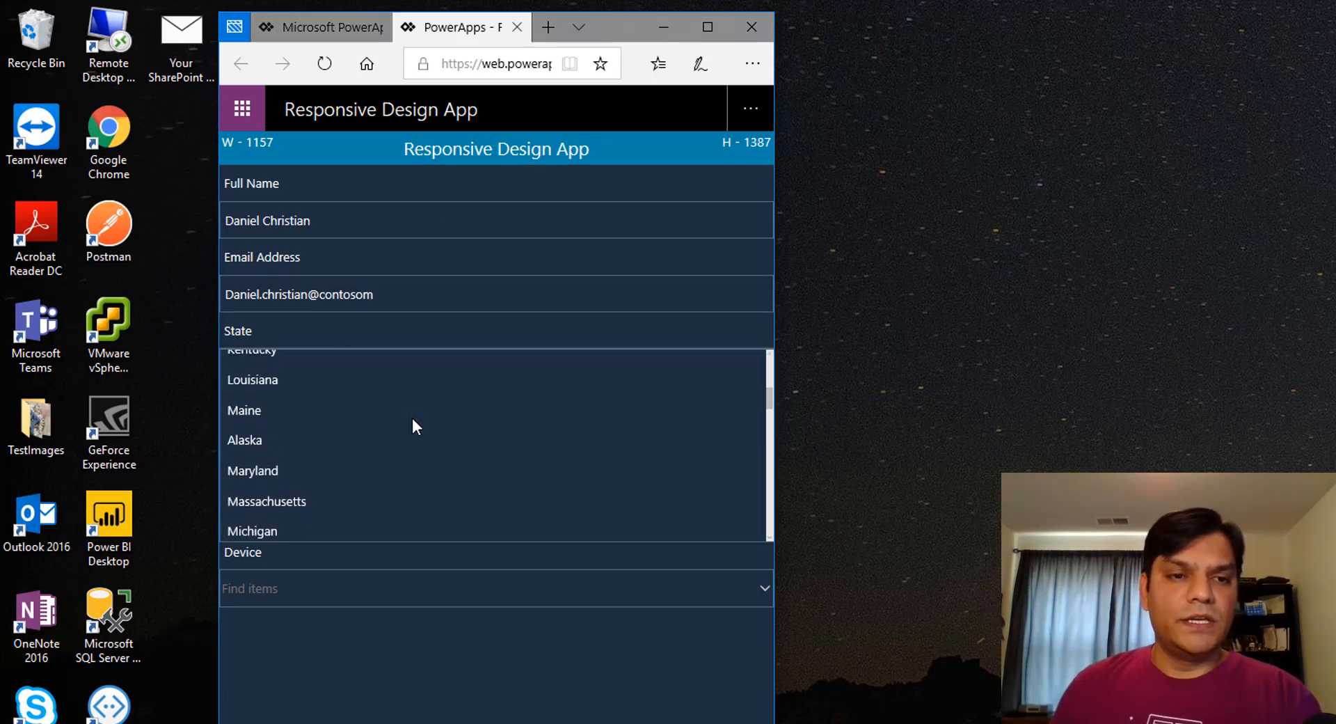
# Step: Choose State North Carolina, City Danbury, and Device Inspiron 15R
pyautogui.scroll(-3)
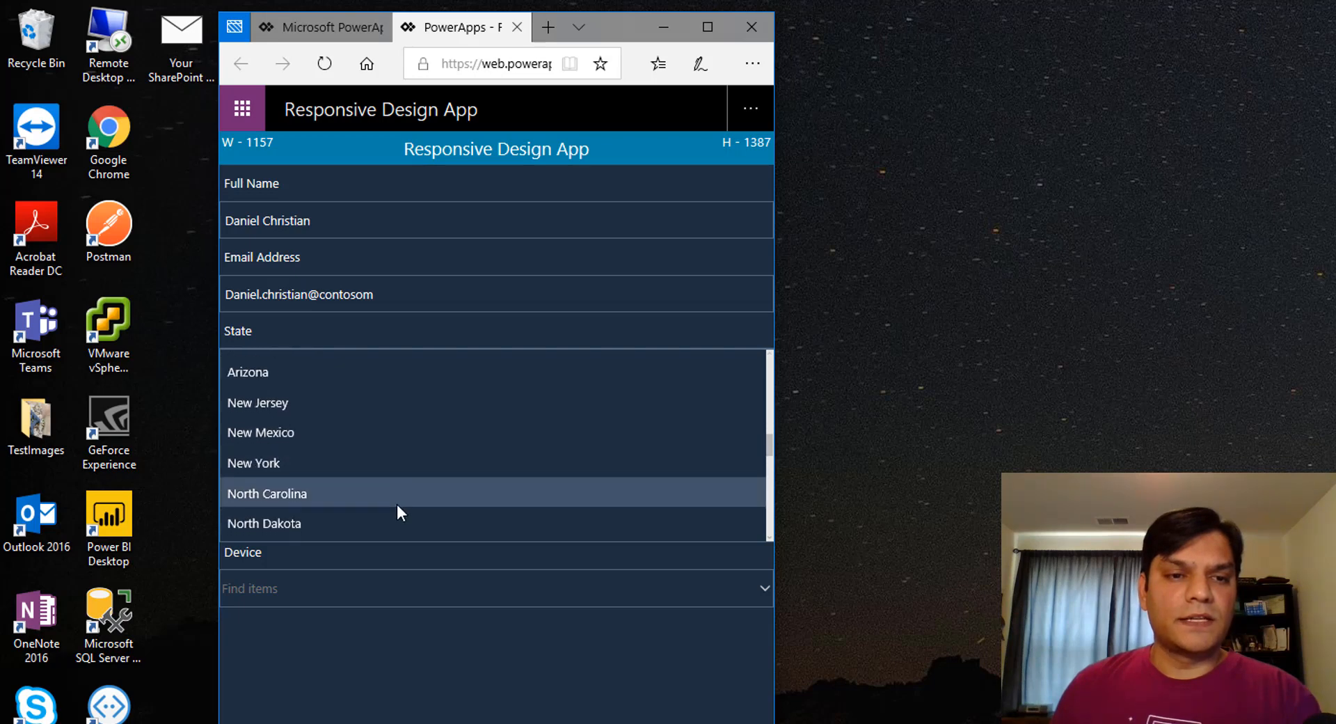
pyautogui.click(267, 492)
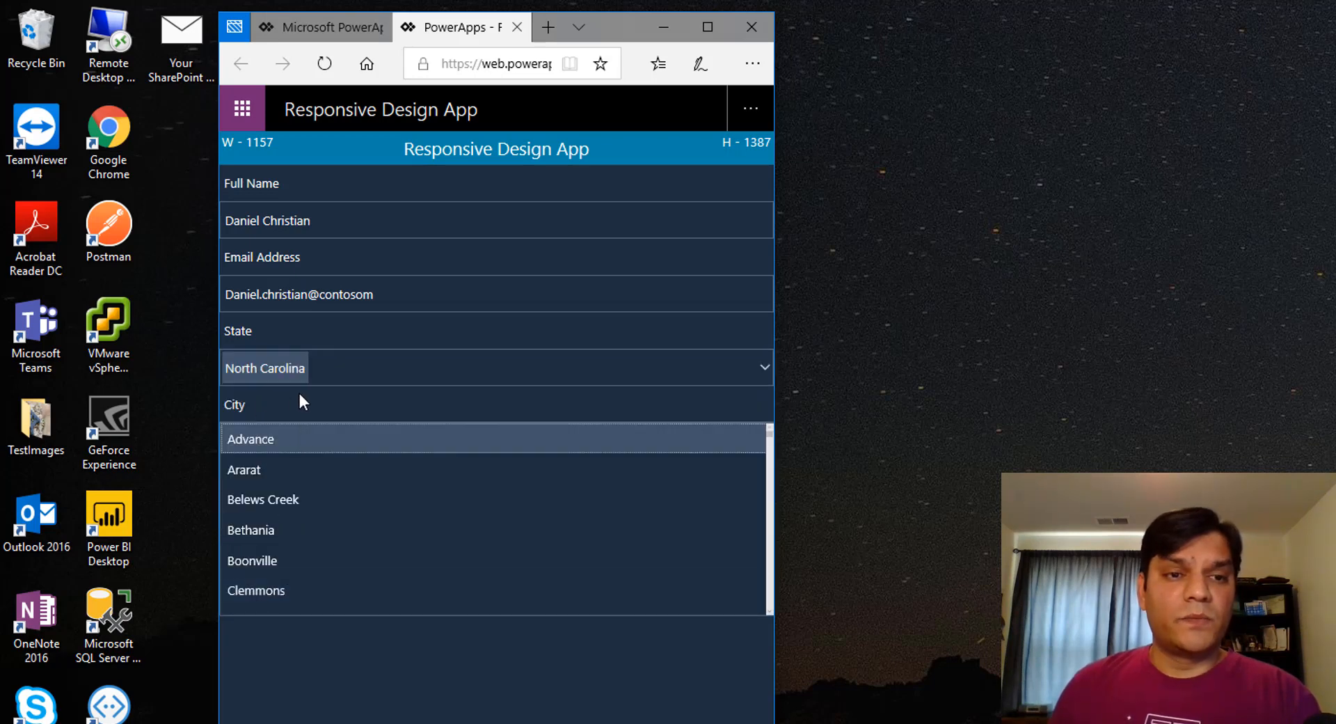
pyautogui.scroll(-3)
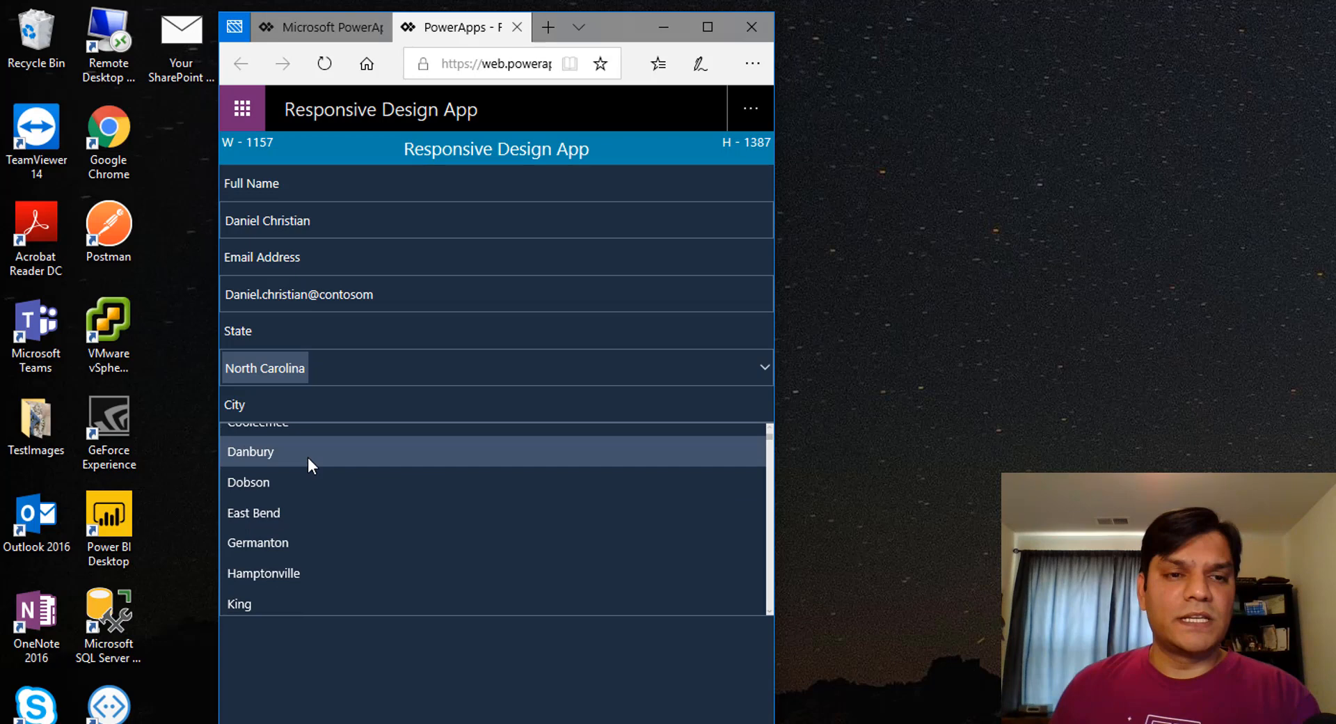
pyautogui.click(251, 451)
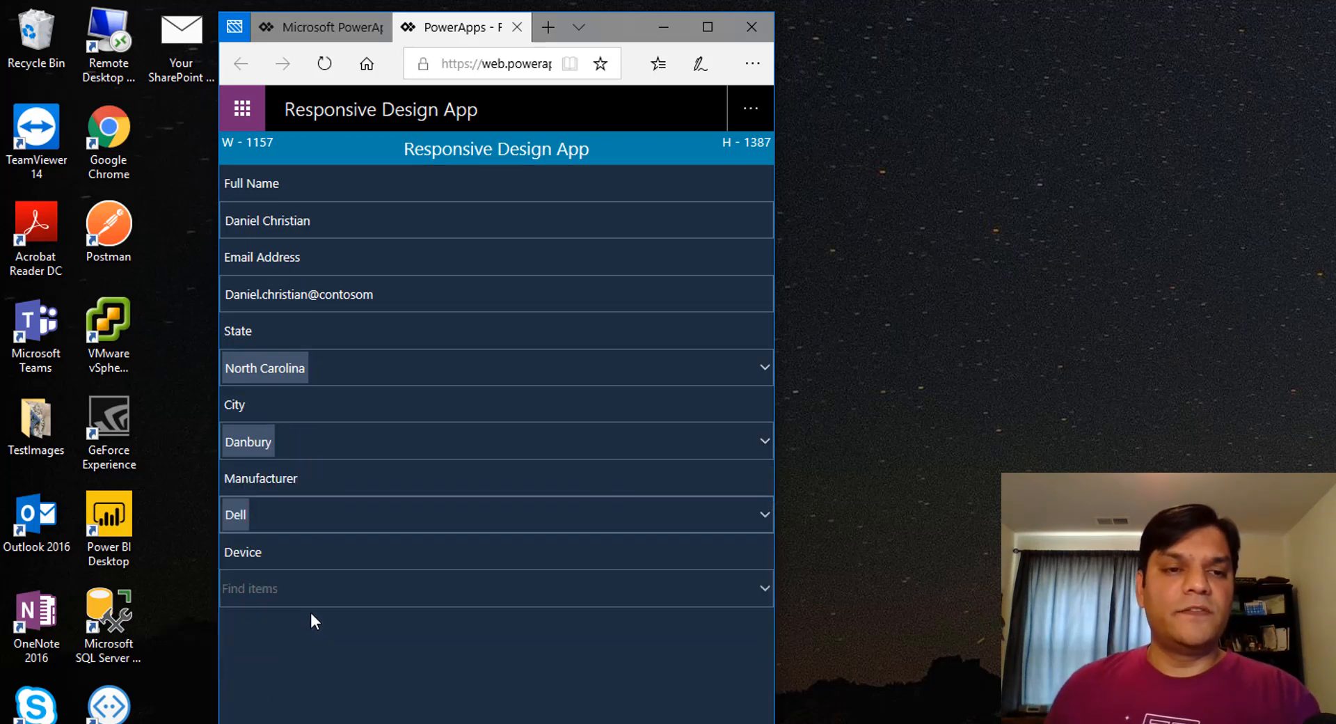
pyautogui.moveTo(342, 576)
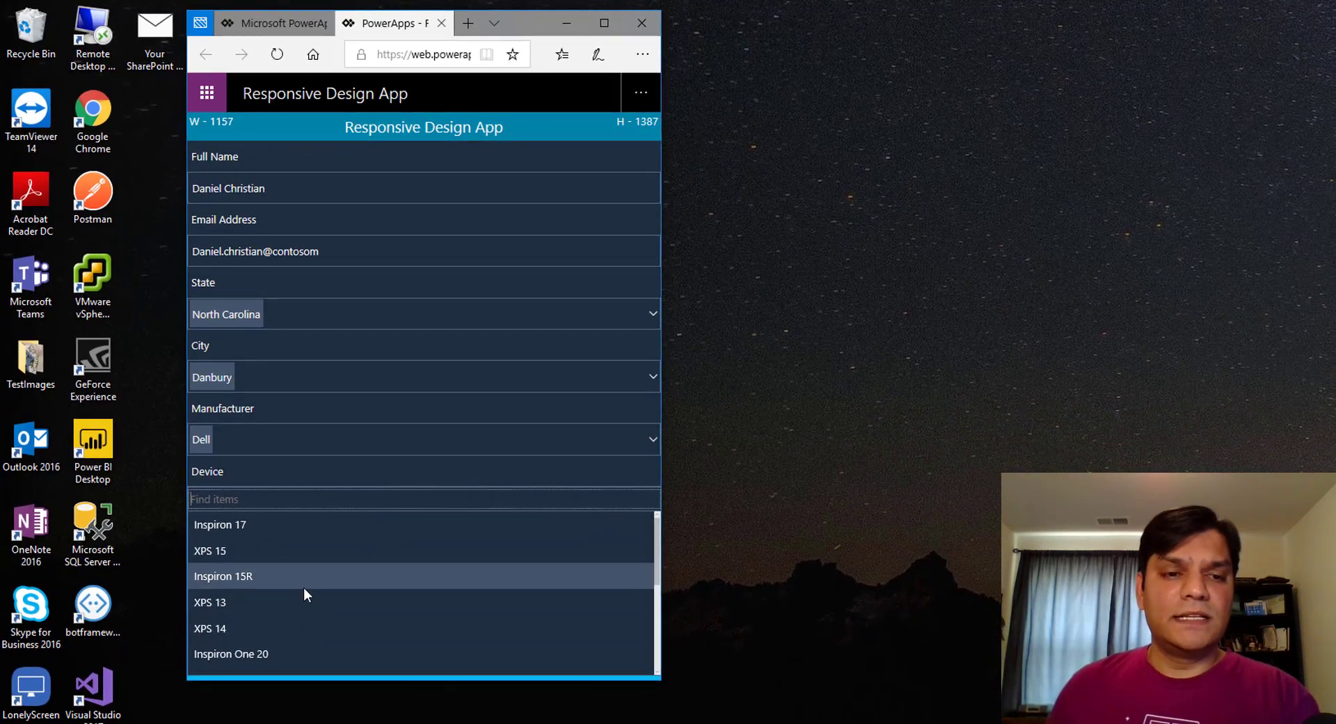
pyautogui.click(222, 576)
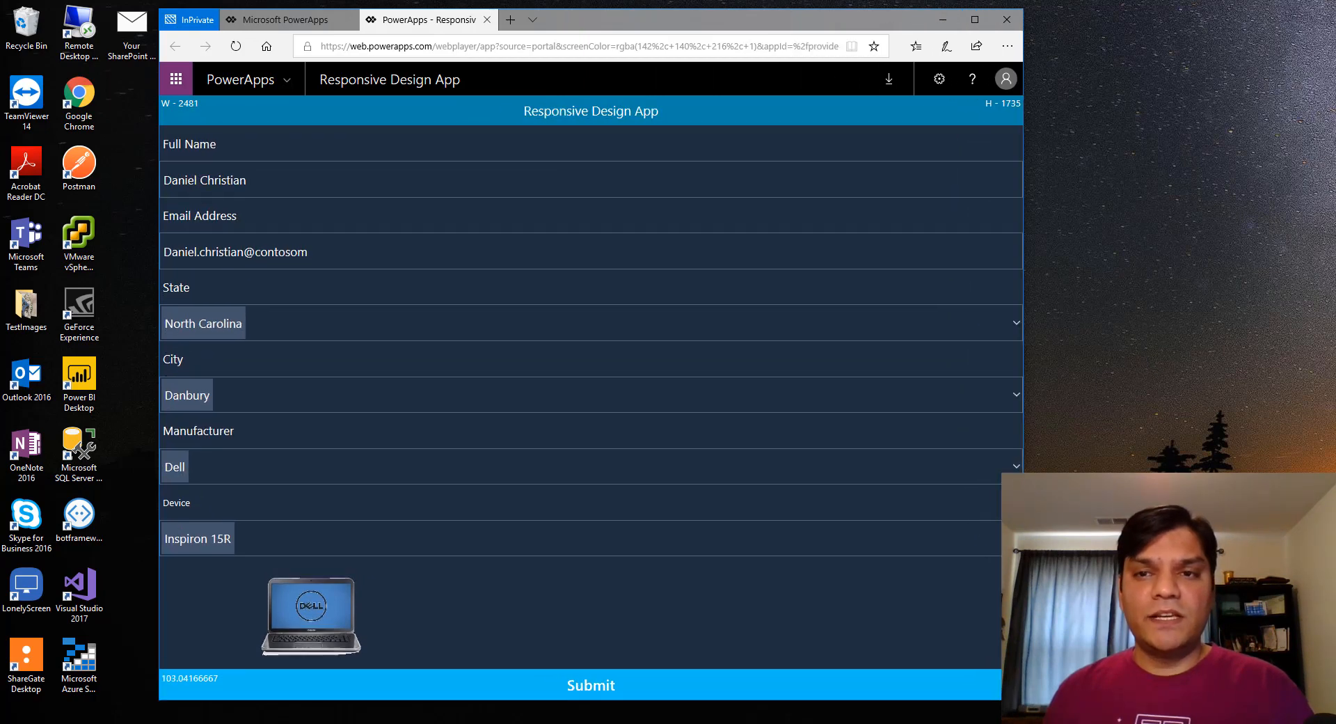
pyautogui.moveTo(196, 693)
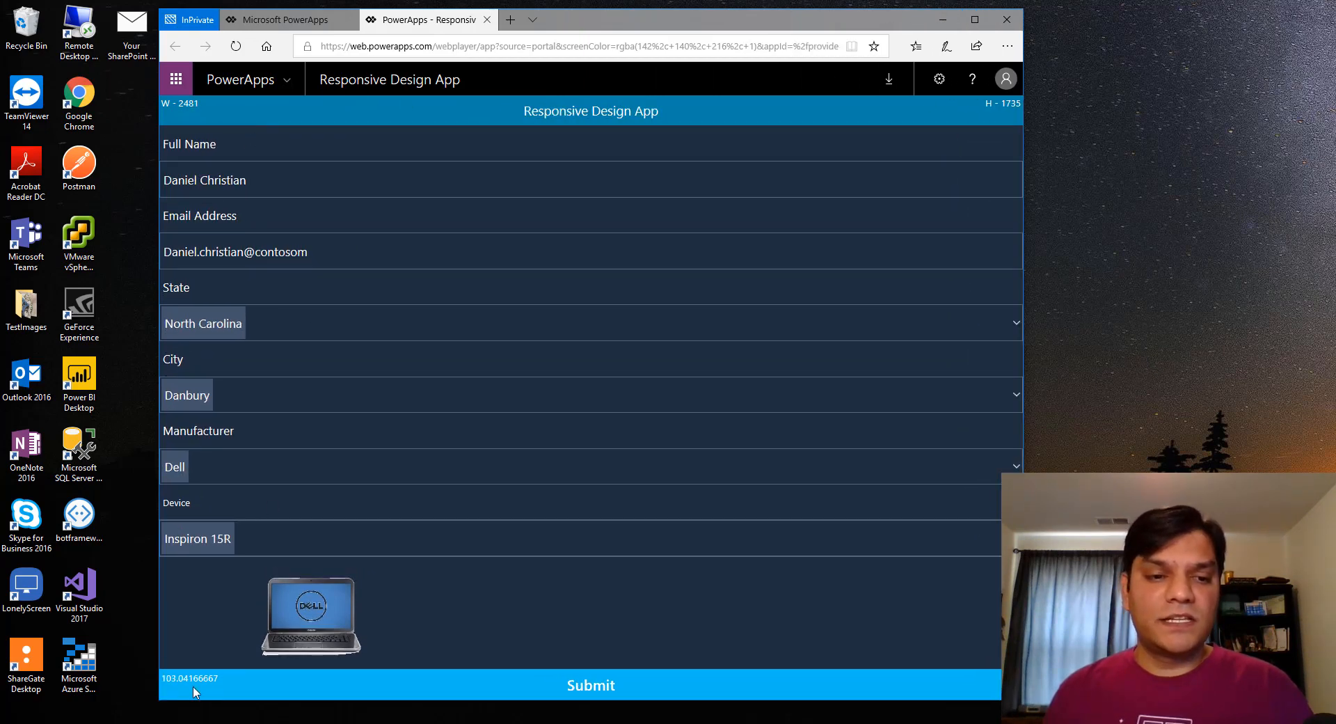
pyautogui.moveTo(201, 363)
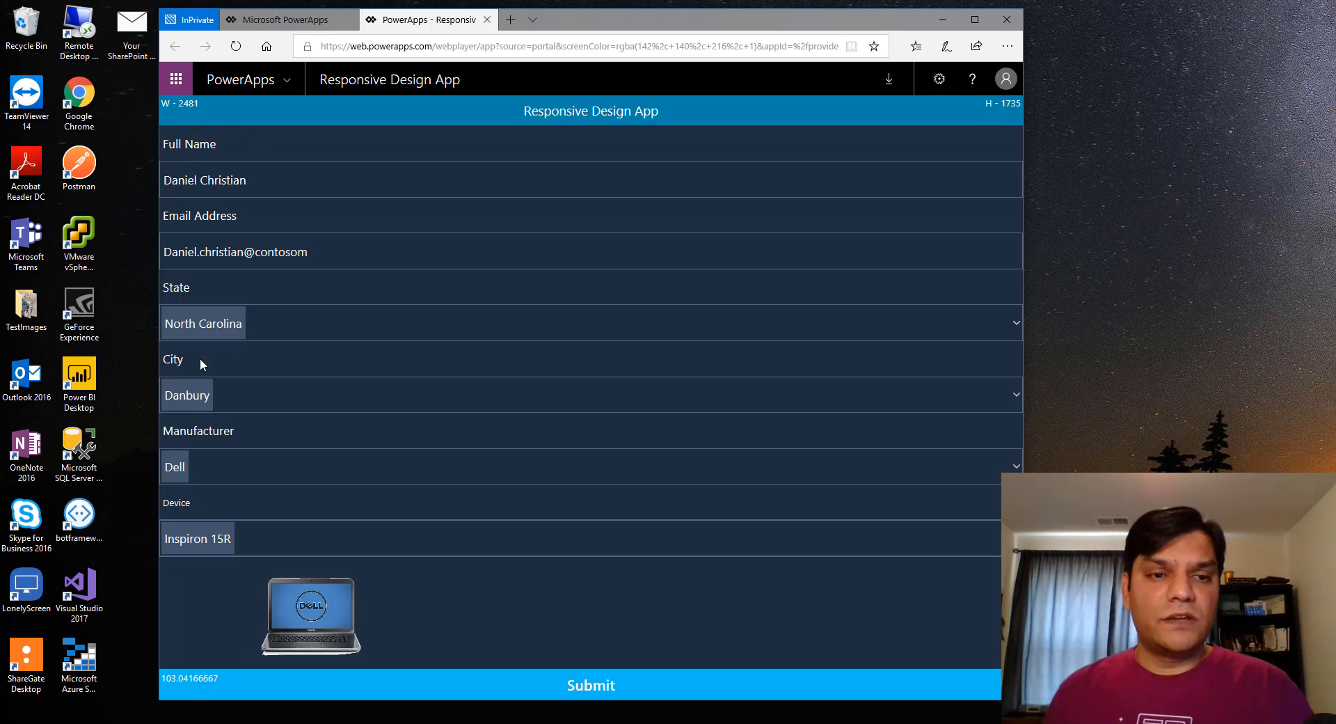